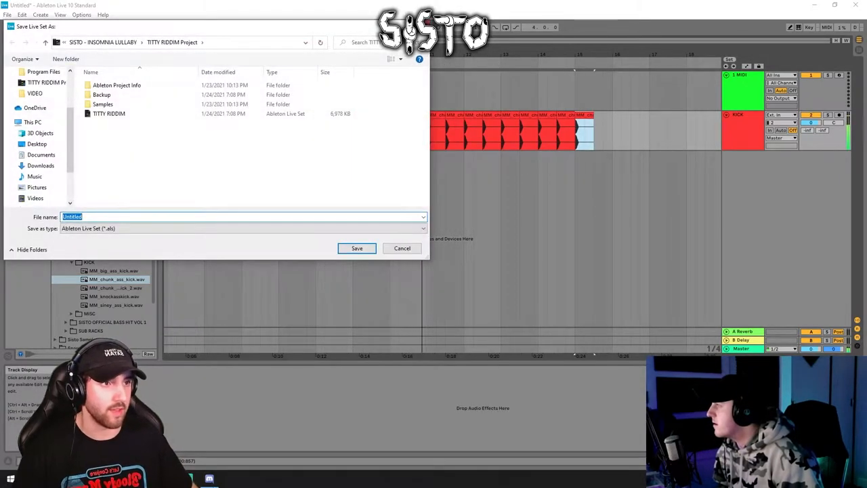
Step: Name the Live set in the Save Live Set As dialog and save it
{"action": "left_click", "coordinate": [401, 248]}
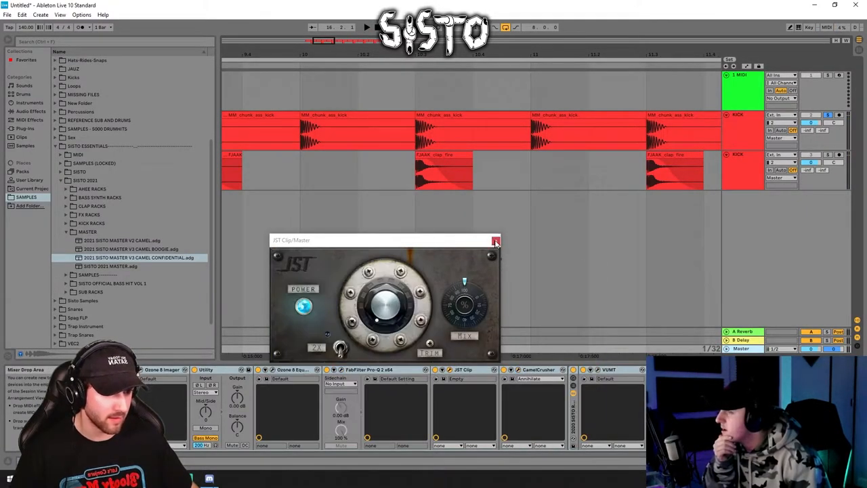
Step: Bring up the Ozone 8 Imager window on the master to read its stereo band widths
{"action": "left_click", "coordinate": [495, 241]}
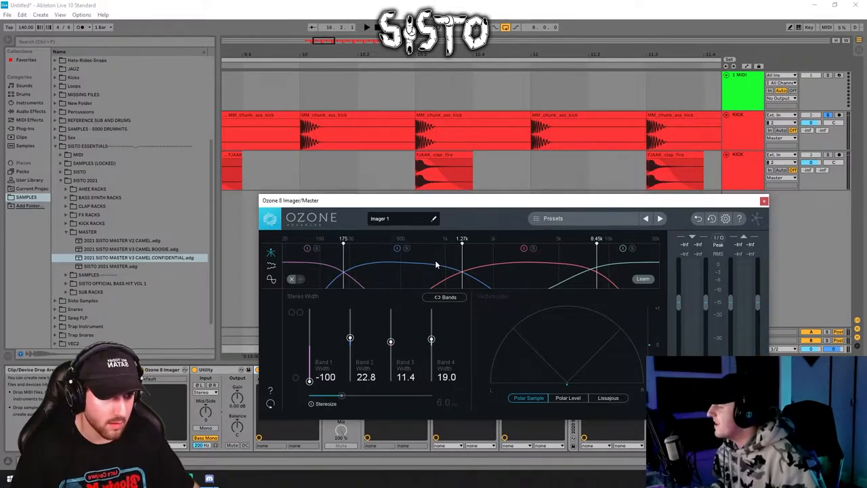
{"action": "mouse_move", "coordinate": [647, 236]}
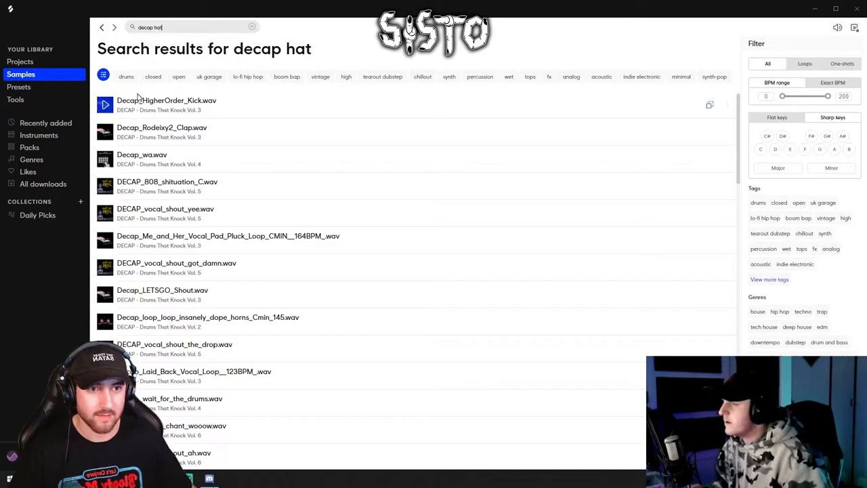
Step: Audition the first decap hat result in Splice before dragging it into an audio track
{"action": "left_click", "coordinate": [126, 76]}
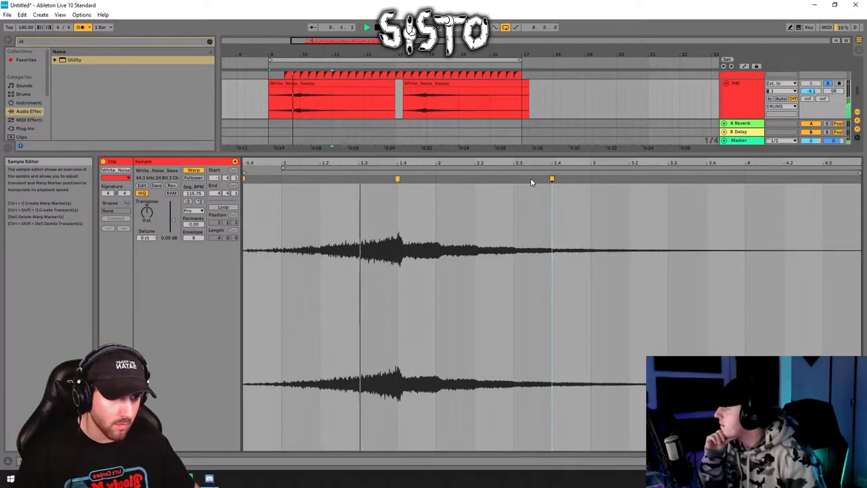
Step: Set ValhallaRoom on the Serum track to 34.1% mix and 1.33 s decay
{"action": "left_click", "coordinate": [325, 140]}
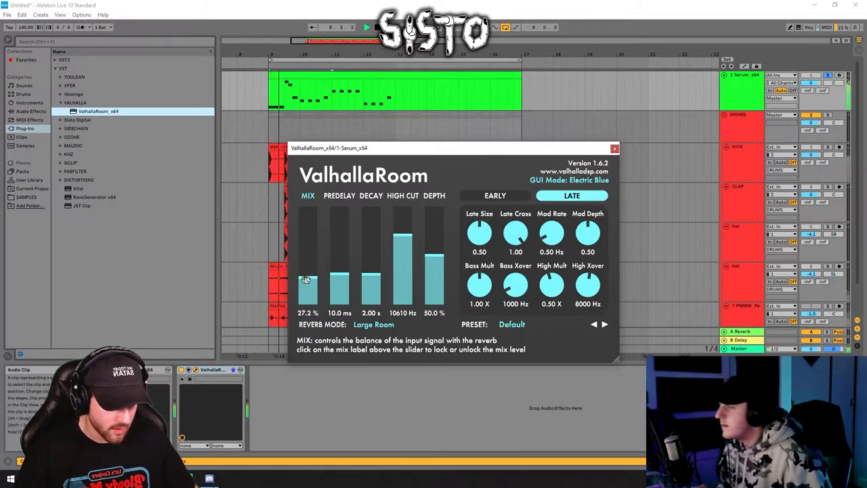
{"action": "left_click_drag", "start_coordinate": [307, 278], "coordinate": [309, 271]}
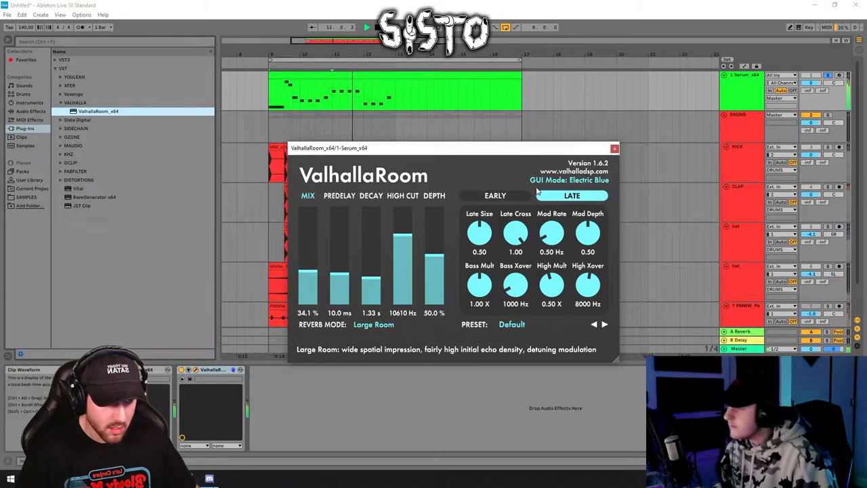
{"action": "left_click", "coordinate": [614, 148]}
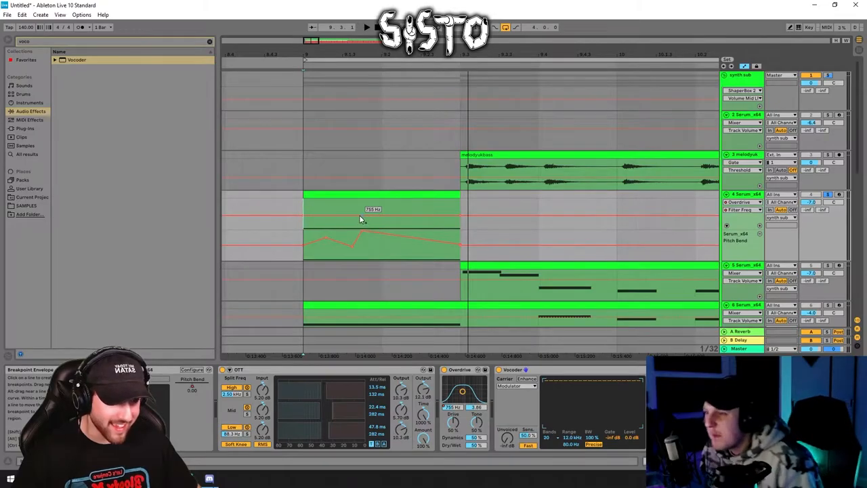
Step: Drag a Pitch Bend envelope breakpoint to shape the synth clip's automation curve
{"action": "left_click_drag", "start_coordinate": [374, 208], "coordinate": [374, 202]}
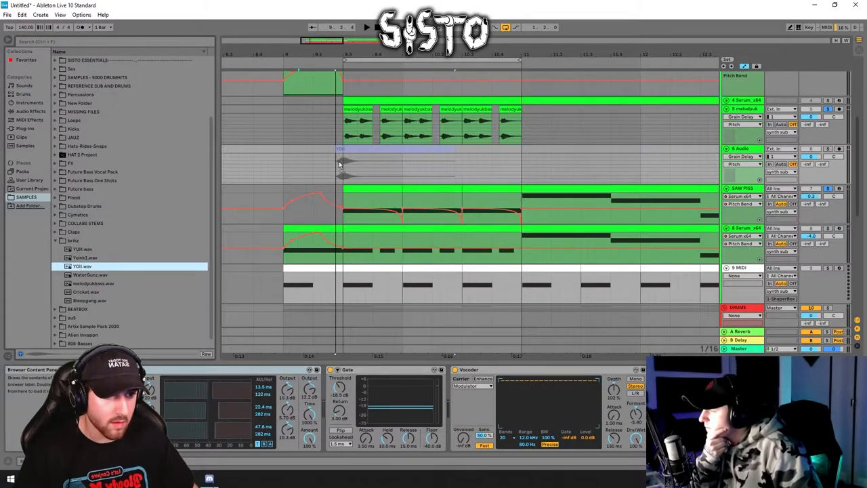
Step: Load the 'bnkz collab stream' Live set from the Open Live Set dialog
{"action": "left_click", "coordinate": [827, 148]}
{"action": "type", "text": "freq"}
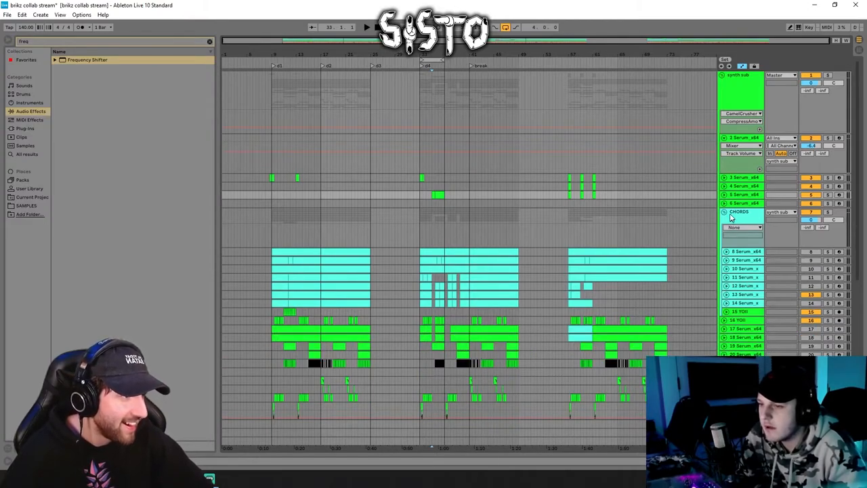
Step: Scroll down the collab stream arrangement before closing the set
{"action": "scroll", "scroll_direction": "down", "scroll_amount": 3}
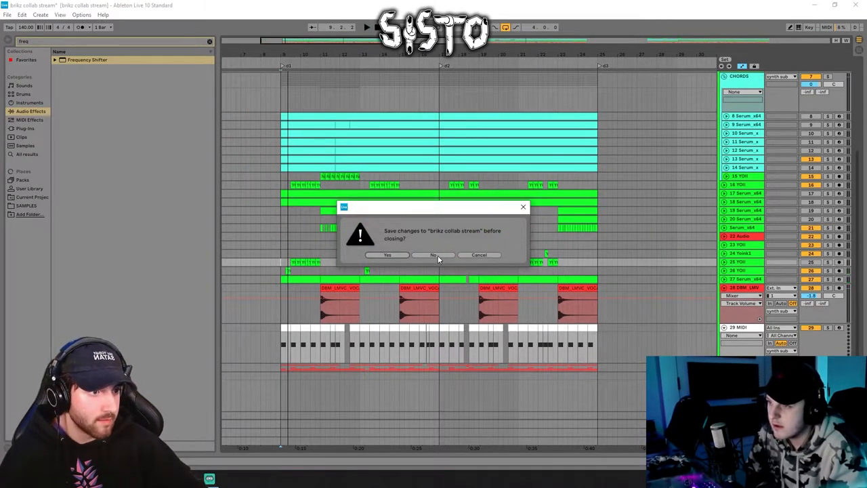
Step: Answer No to saving changes to 'bnkz collab stream' before closing
{"action": "left_click", "coordinate": [433, 254]}
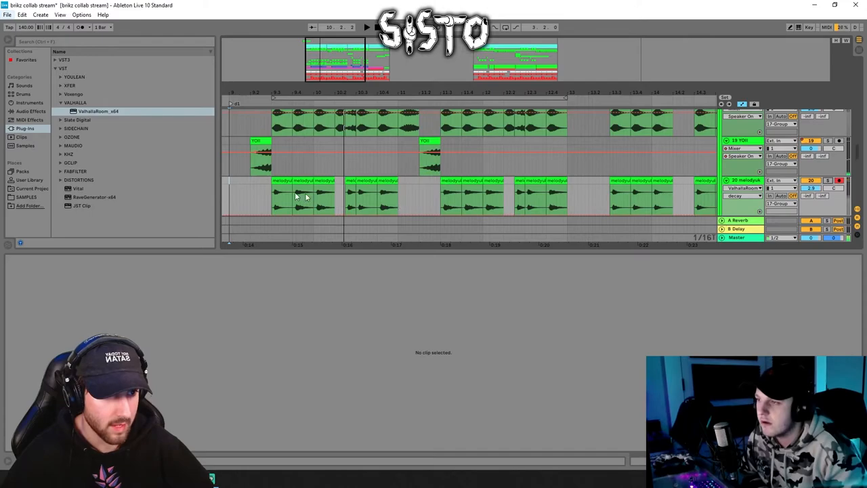
{"action": "left_click", "coordinate": [282, 196]}
{"action": "type", "text": "auto"}
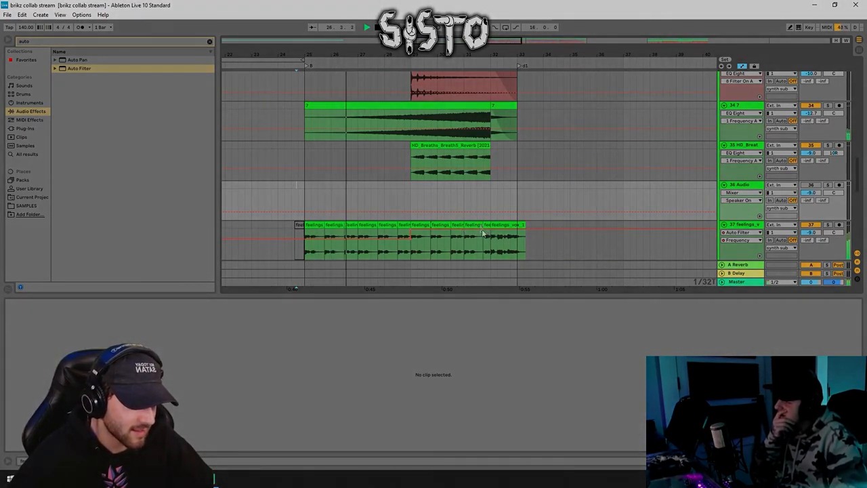
Step: Bring up the arrangement context menu with the Fixed Grid spacing options
{"action": "right_click", "coordinate": [481, 233]}
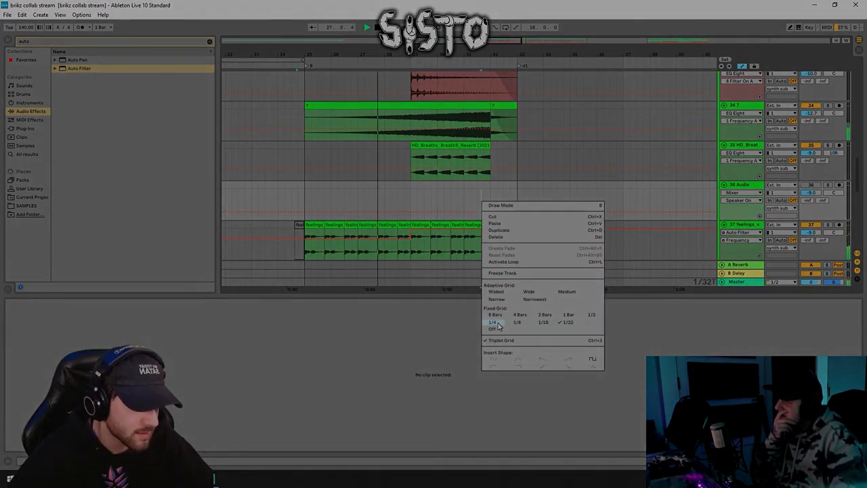